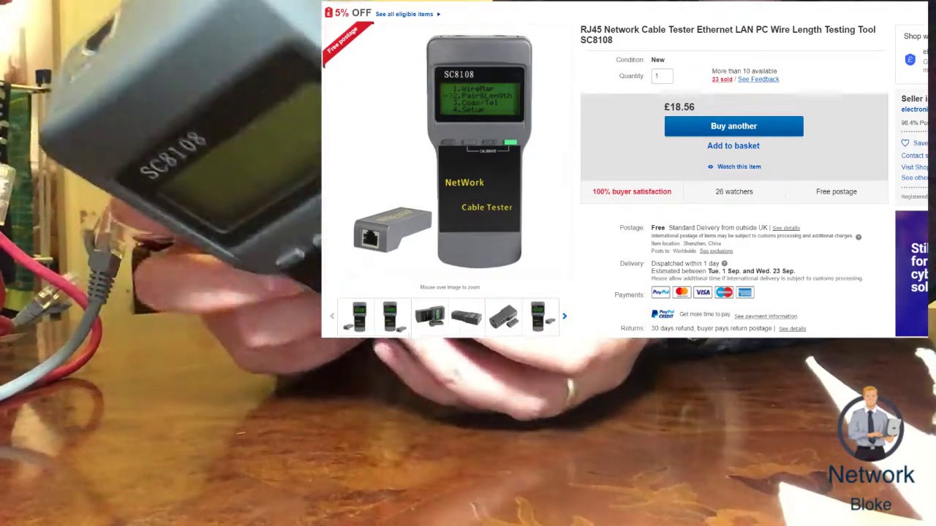
pyautogui.scroll(-3)
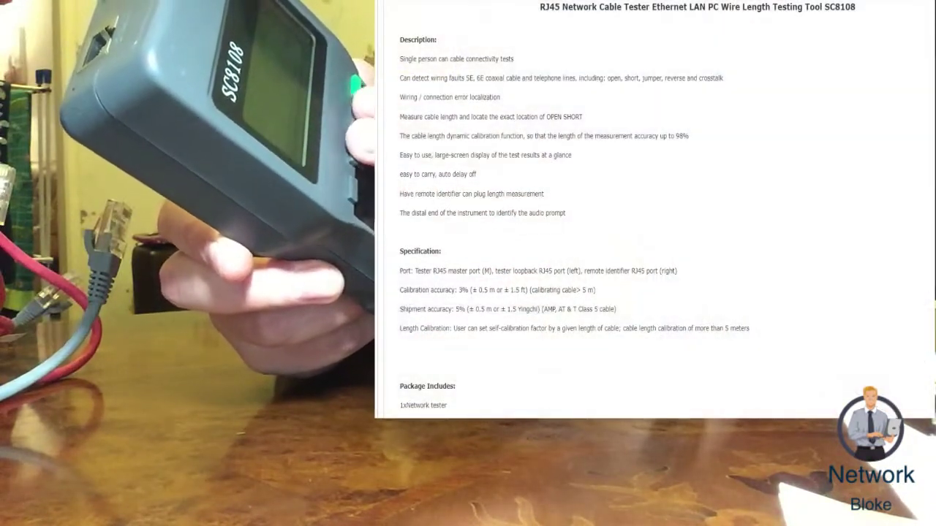